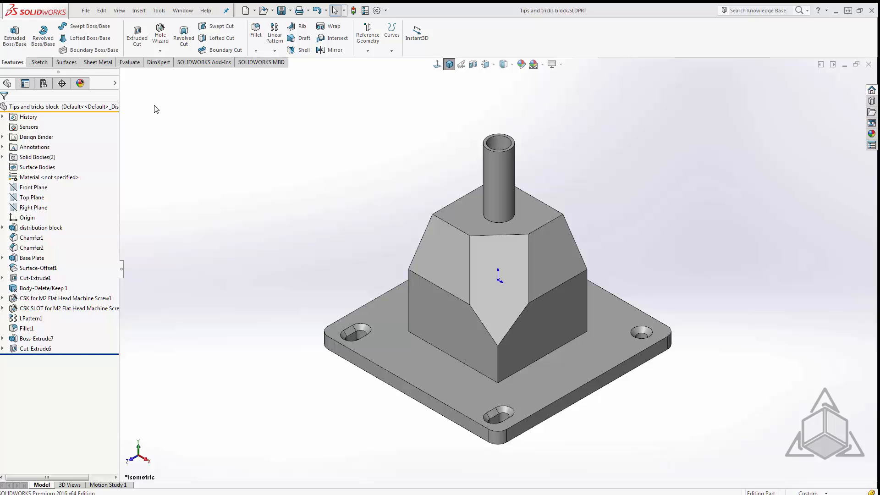
{"action": "mouse_move", "coordinate": [209, 134]}
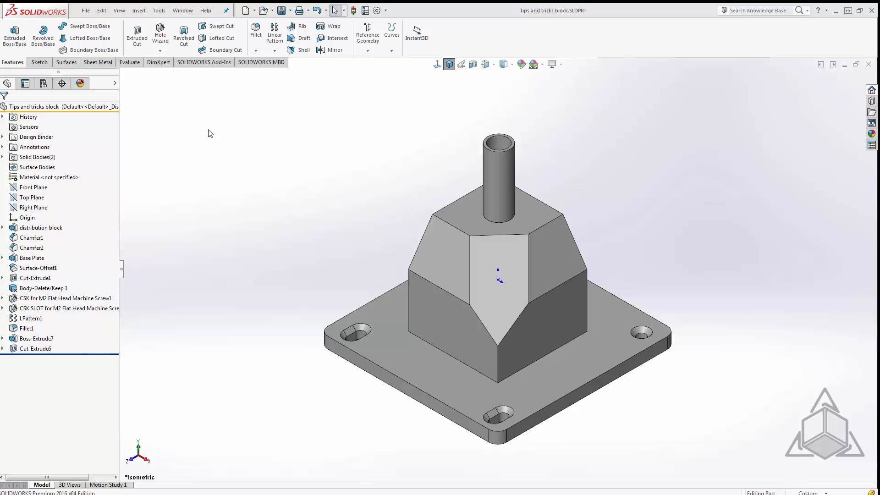
{"action": "mouse_move", "coordinate": [215, 136]}
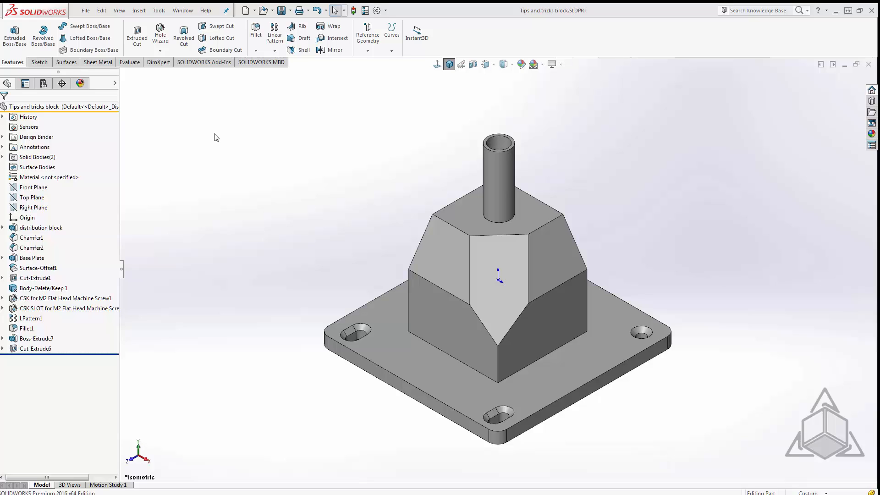
{"action": "mouse_move", "coordinate": [391, 157]}
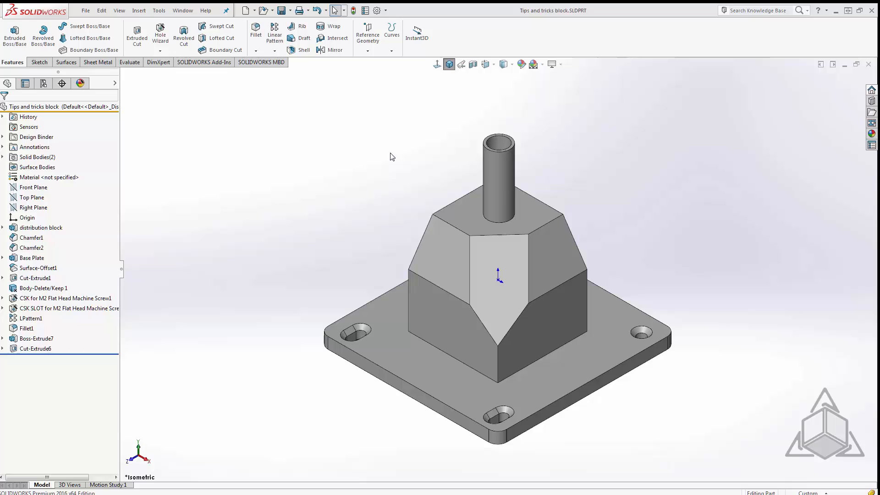
Add extruded rods on both angled side faces and a boss with a cut hole on the front face
{"action": "left_click", "coordinate": [37, 338]}
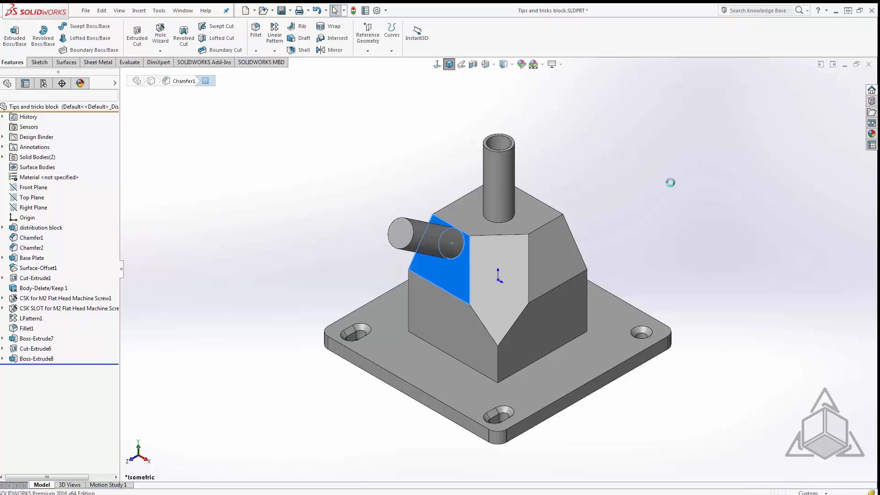
{"action": "mouse_move", "coordinate": [363, 201]}
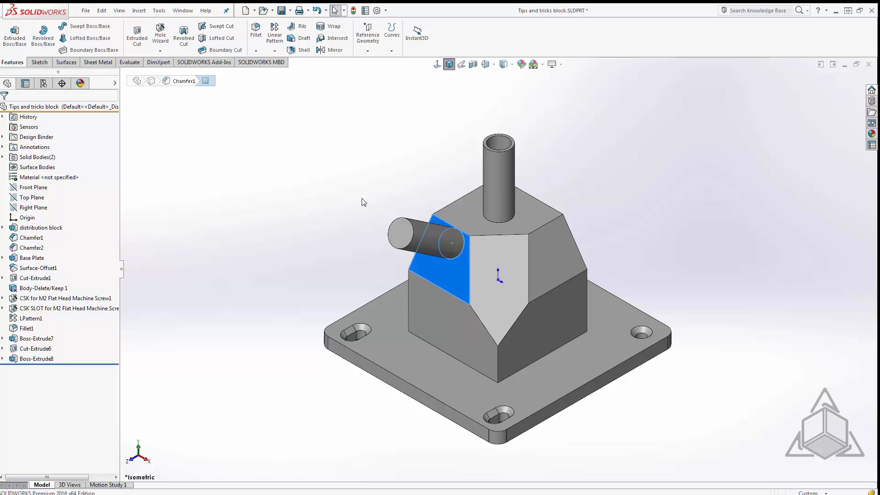
{"action": "mouse_move", "coordinate": [499, 187]}
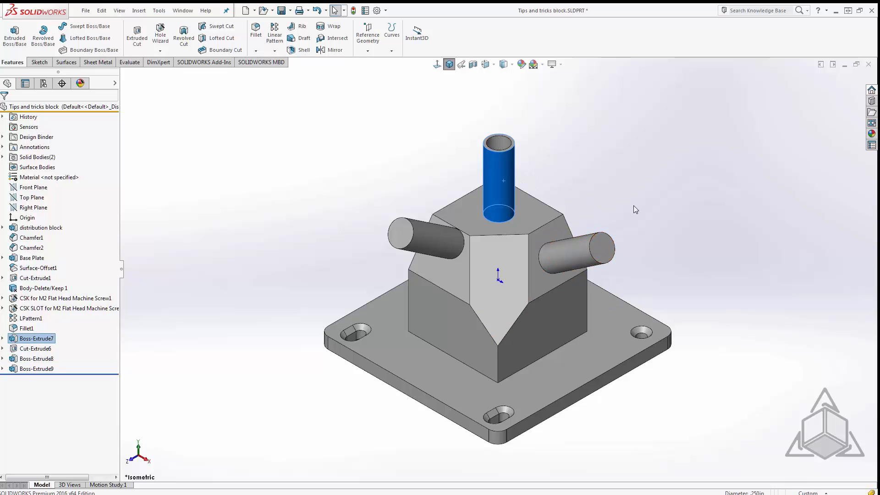
{"action": "left_click", "coordinate": [36, 349]}
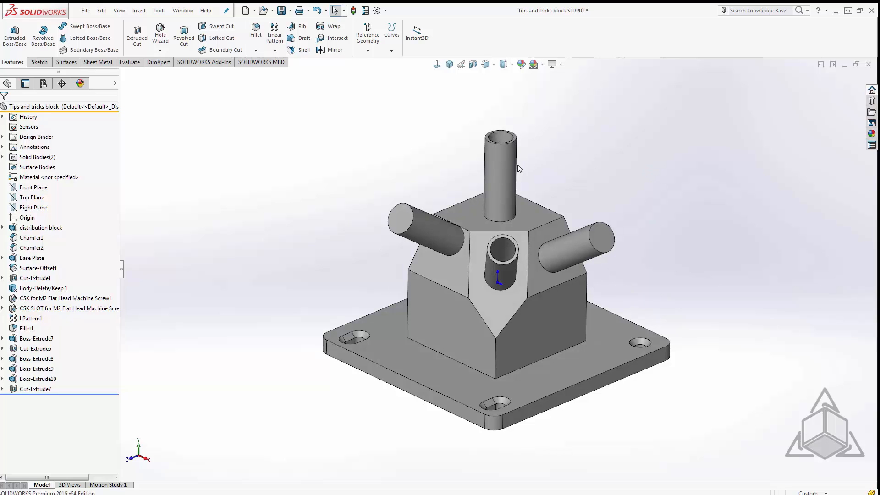
{"action": "mouse_move", "coordinate": [441, 242]}
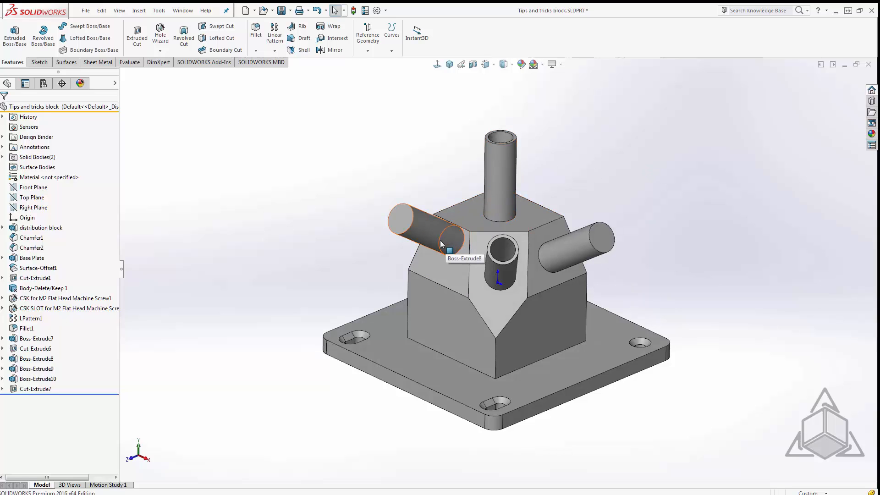
{"action": "left_click", "coordinate": [429, 230]}
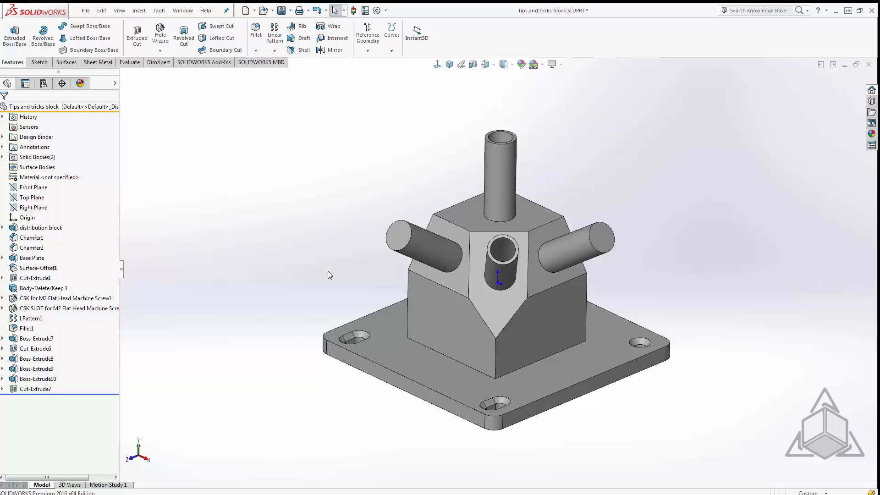
{"action": "mouse_move", "coordinate": [213, 224]}
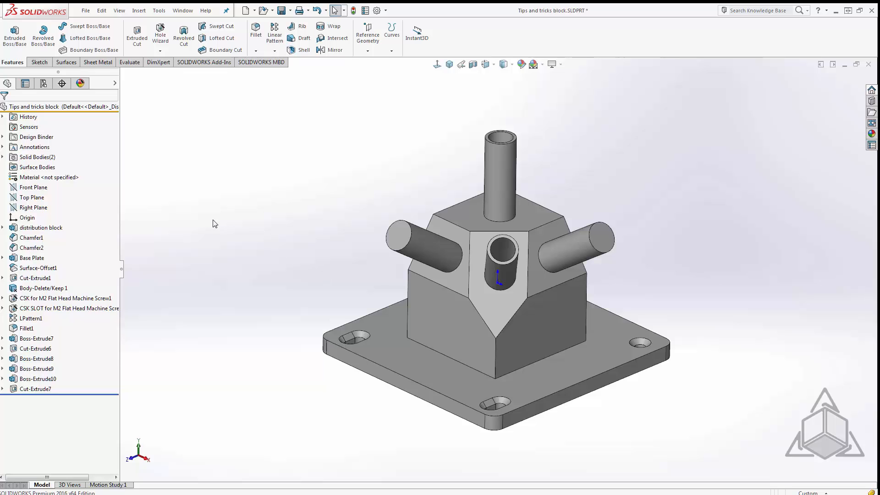
Create Plane1 offset 1.000in from the Front Plane
{"action": "left_click", "coordinate": [34, 187]}
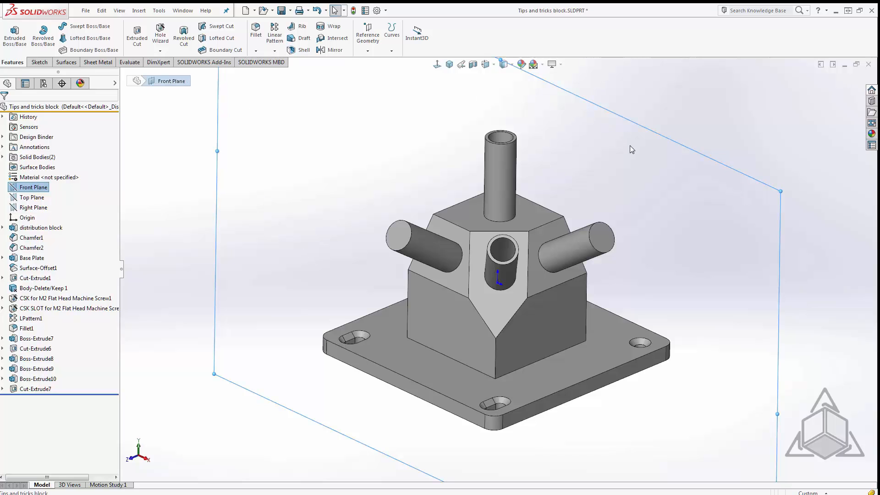
{"action": "mouse_move", "coordinate": [637, 130]}
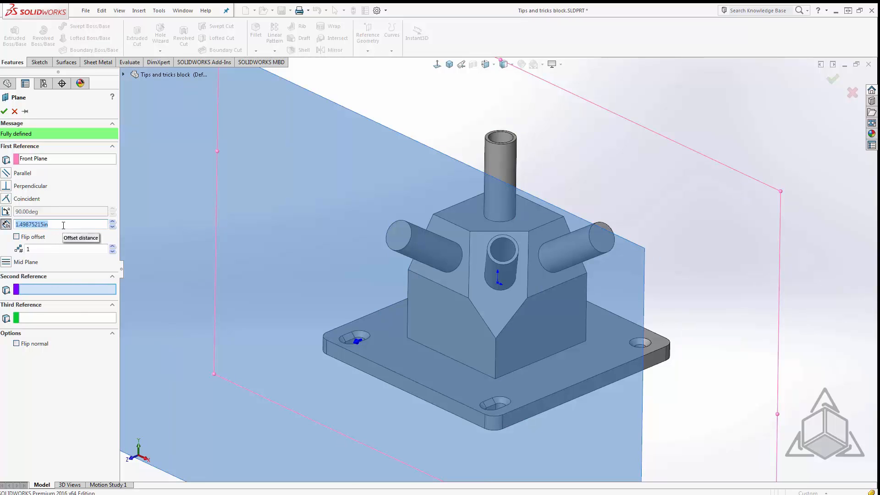
{"action": "type", "text": "1.000in"}
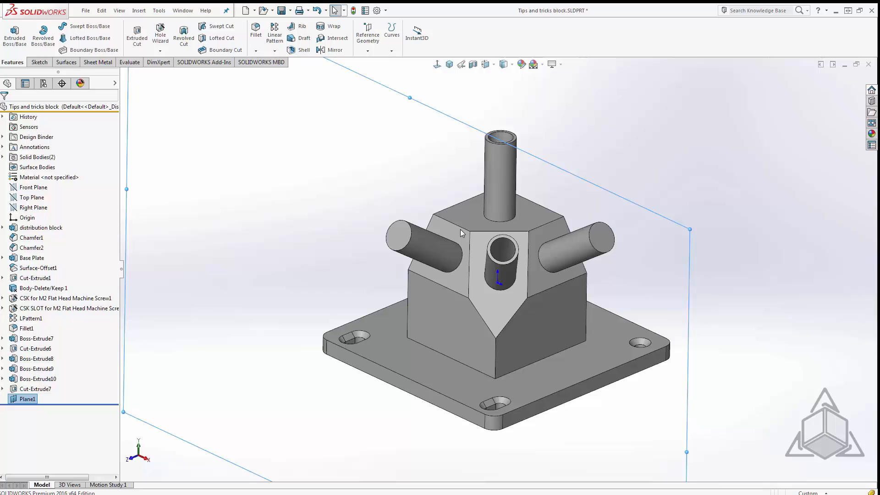
{"action": "mouse_move", "coordinate": [64, 397]}
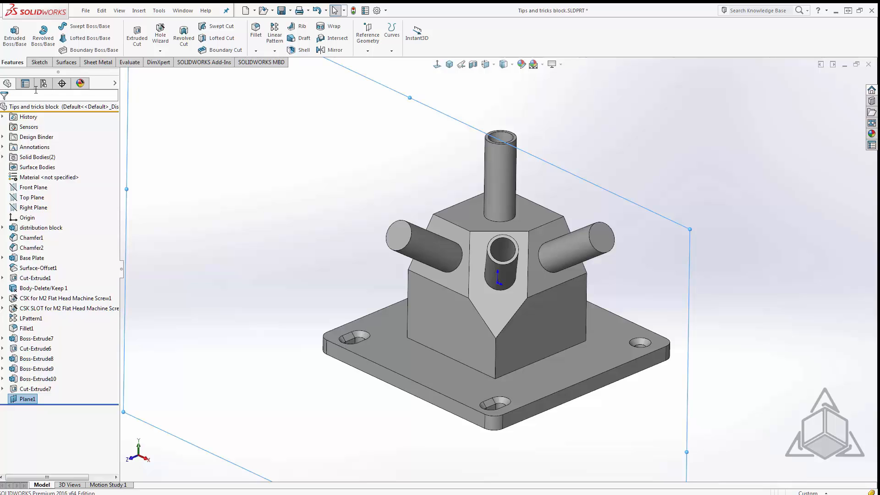
Filter the feature tree for 'slo' to locate and select the CSK SLOT feature
{"action": "type", "text": "s"}
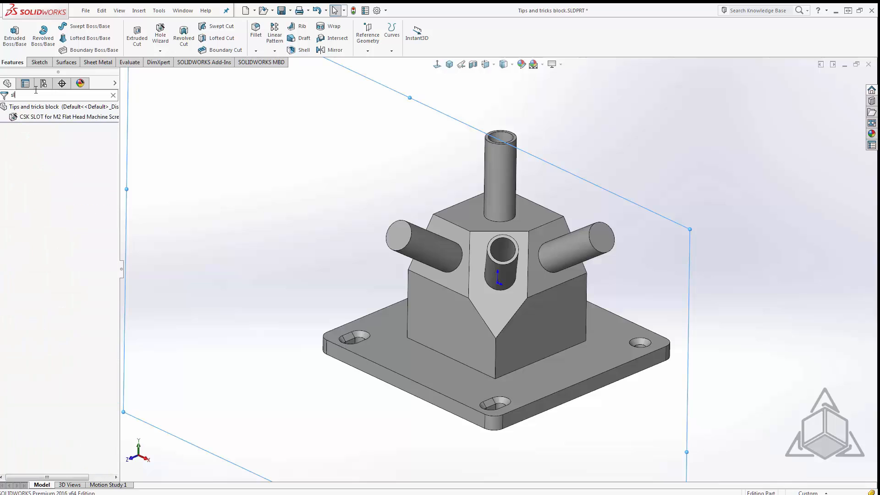
{"action": "type", "text": "lo"}
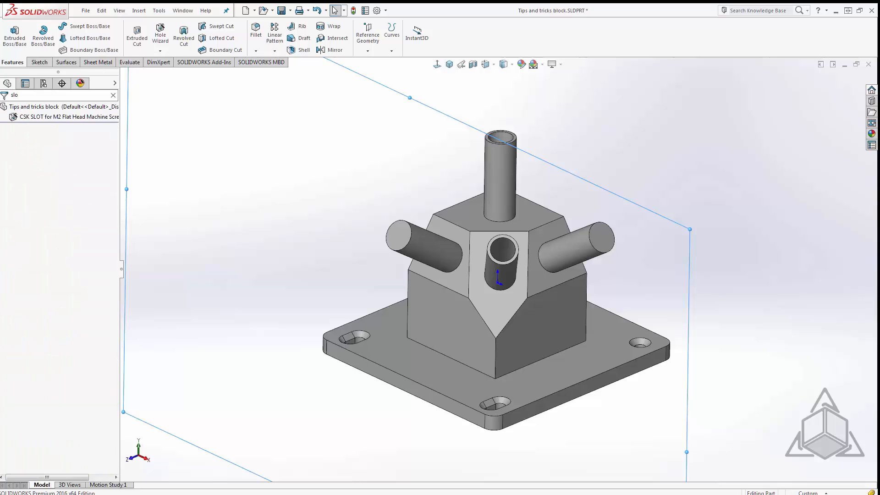
{"action": "mouse_move", "coordinate": [56, 116]}
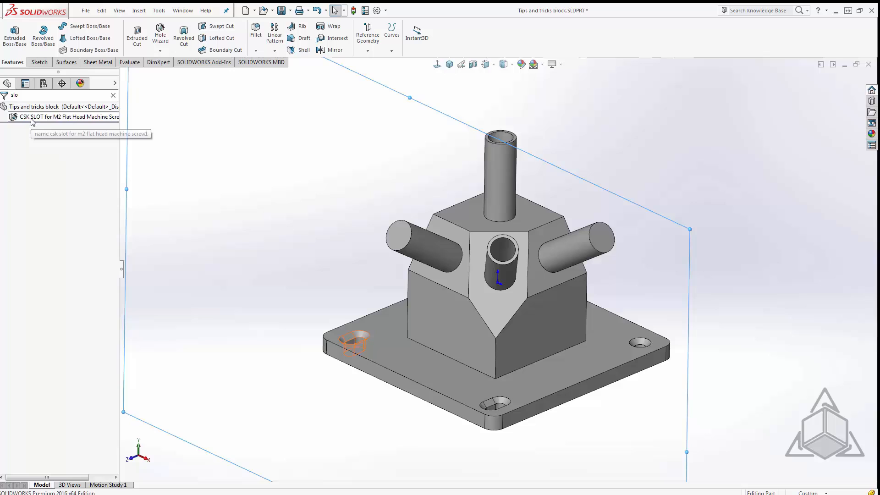
{"action": "left_click", "coordinate": [64, 116]}
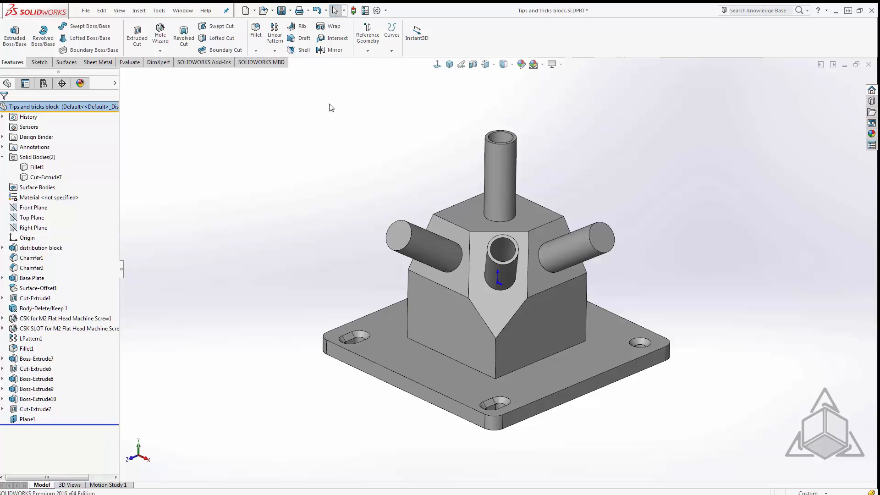
Change a FeatureManager display setting in System Options and accept it
{"action": "left_click", "coordinate": [377, 10]}
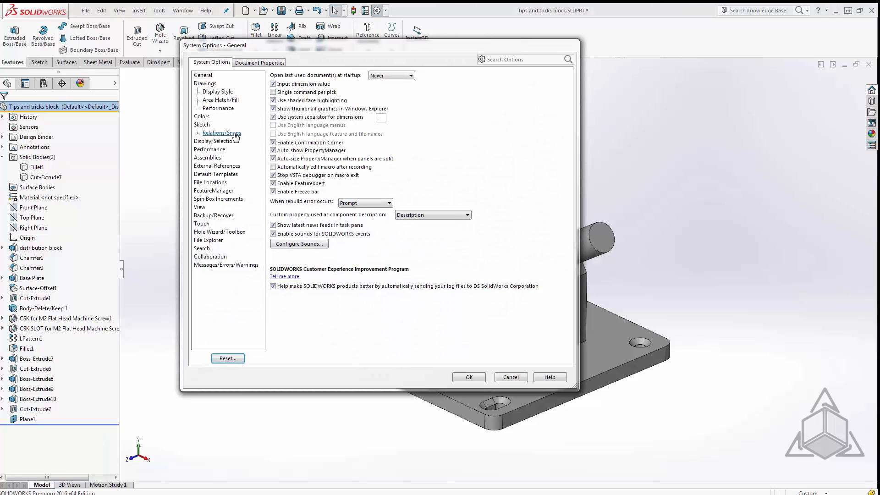
{"action": "left_click", "coordinate": [214, 191]}
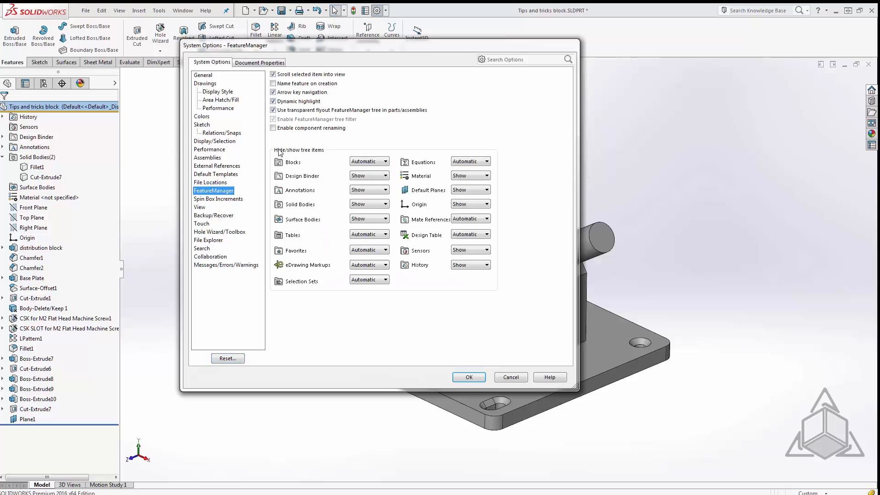
{"action": "left_click", "coordinate": [274, 83]}
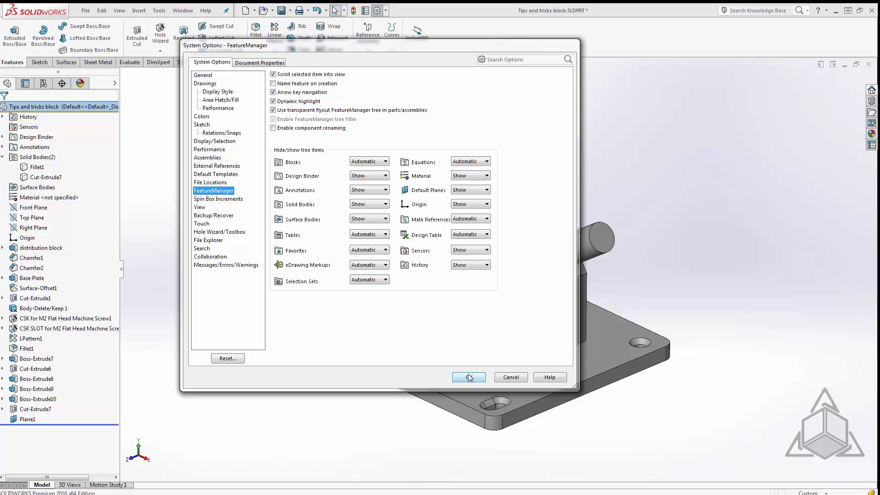
{"action": "left_click", "coordinate": [468, 377]}
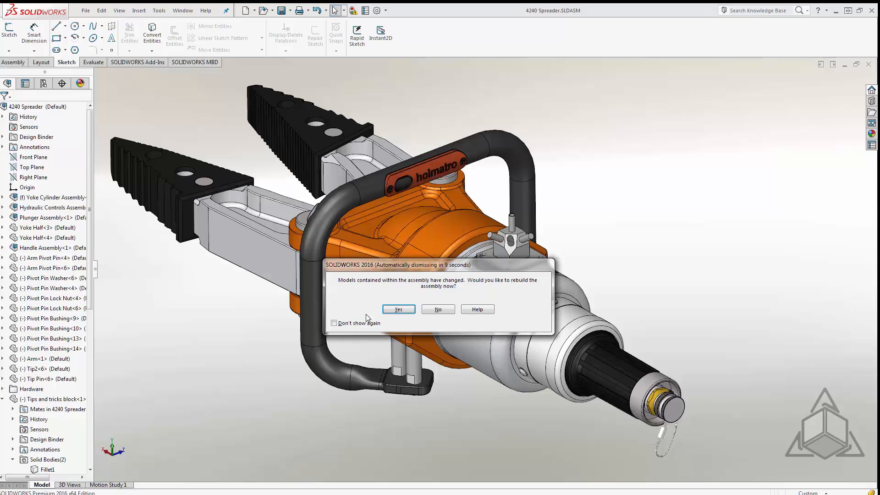
Rebuild the 4240 Spreader assembly and filter its tree by 'tip', 'bolt' and 'pin'
{"action": "left_click", "coordinate": [398, 308]}
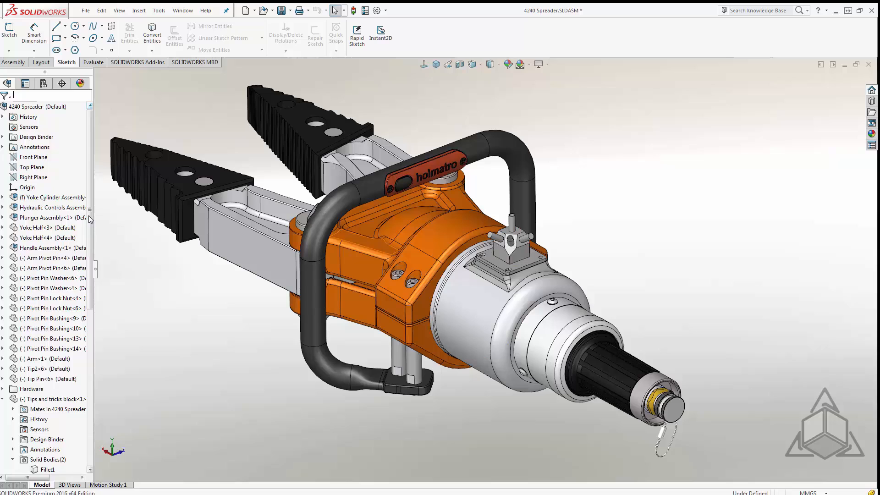
{"action": "type", "text": "tip"}
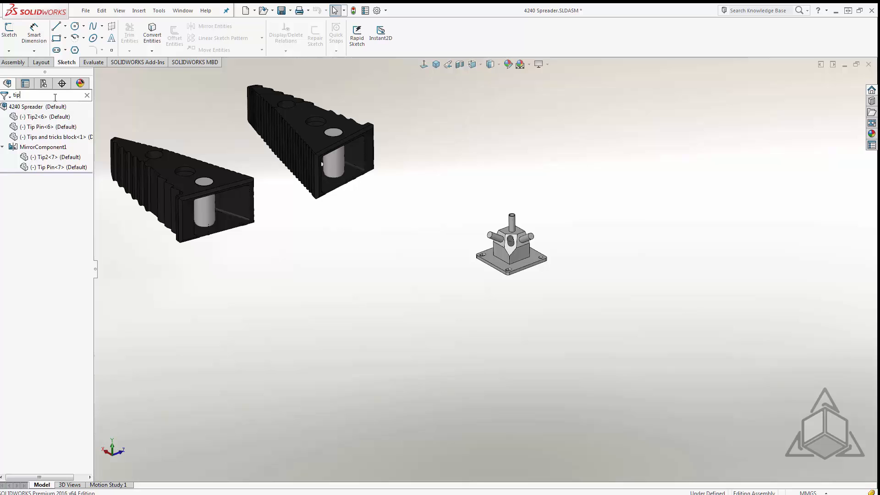
{"action": "mouse_move", "coordinate": [190, 175]}
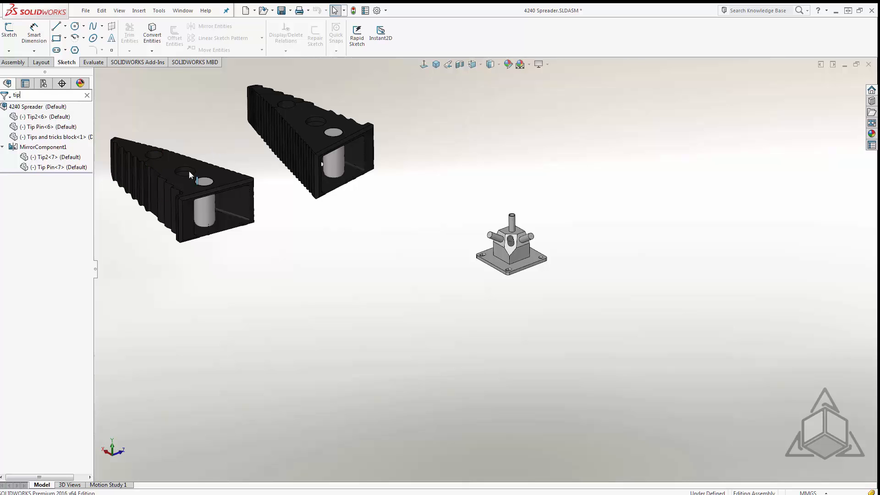
{"action": "mouse_move", "coordinate": [321, 391]}
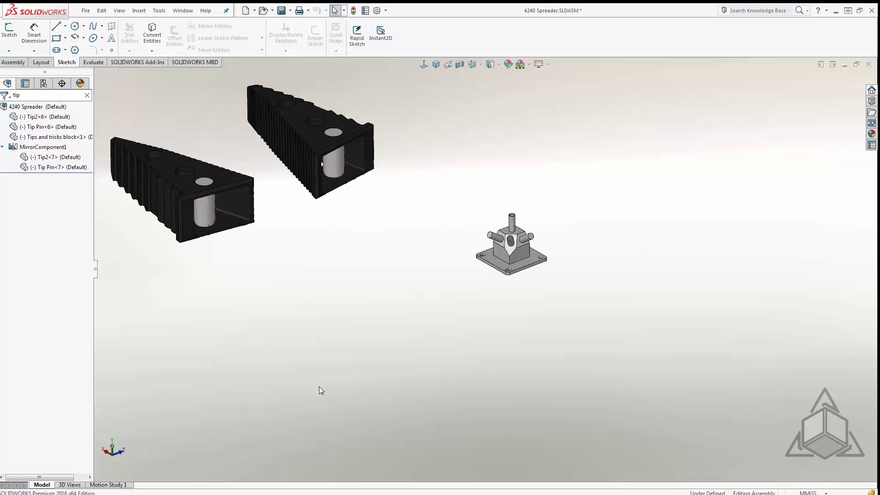
{"action": "mouse_move", "coordinate": [533, 197]}
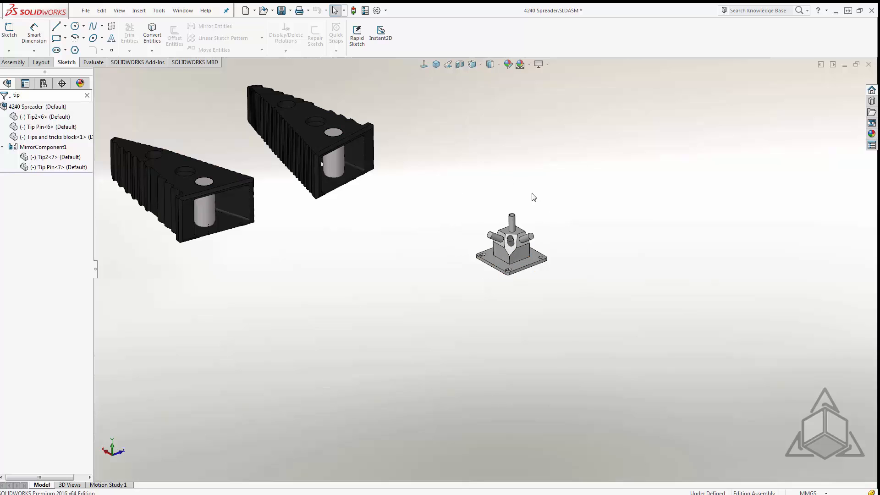
{"action": "mouse_move", "coordinate": [490, 298]}
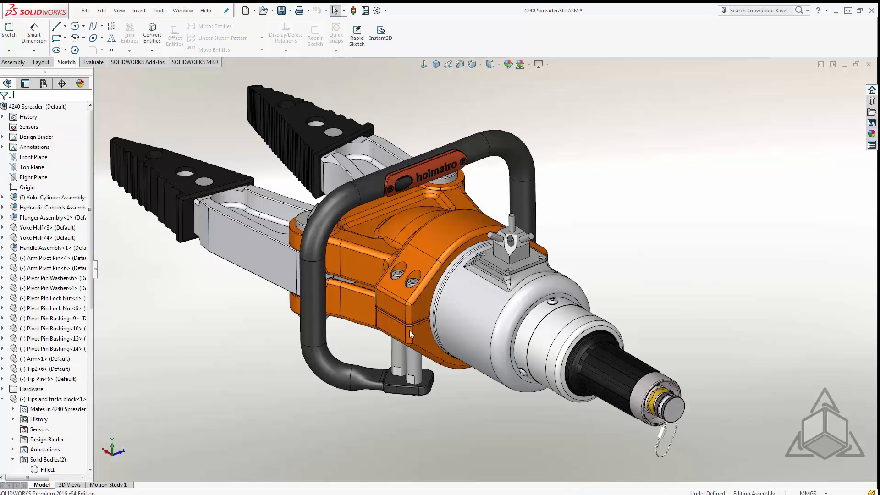
{"action": "type", "text": "bolt"}
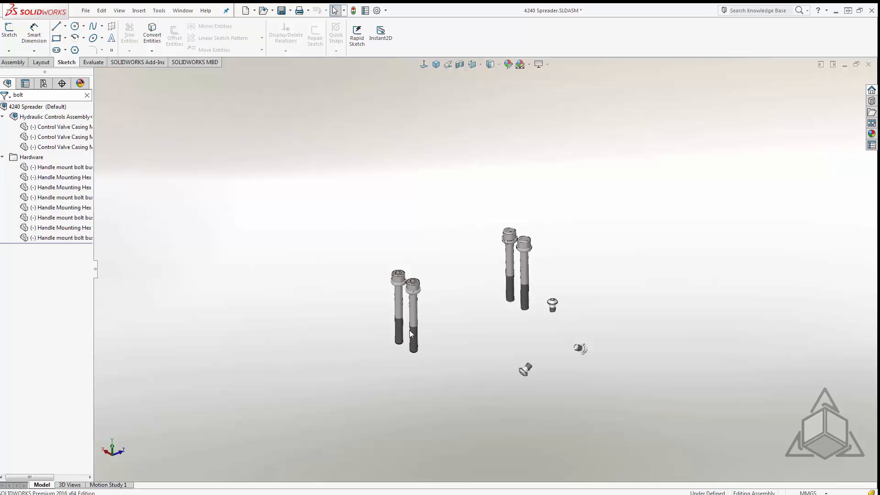
{"action": "left_click", "coordinate": [87, 94]}
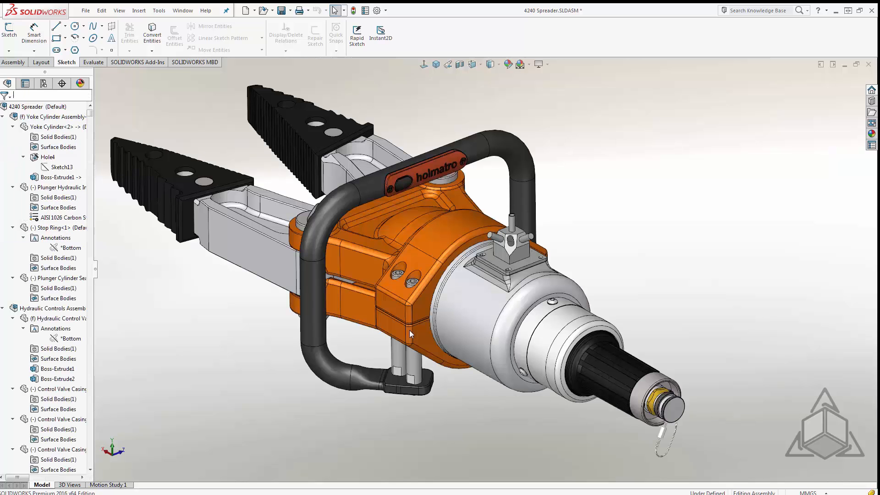
{"action": "type", "text": "pin"}
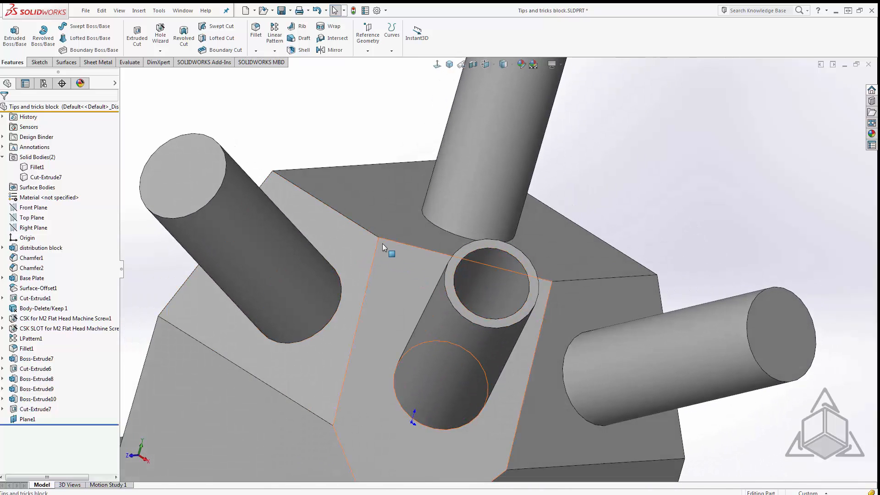
{"action": "mouse_move", "coordinate": [370, 286]}
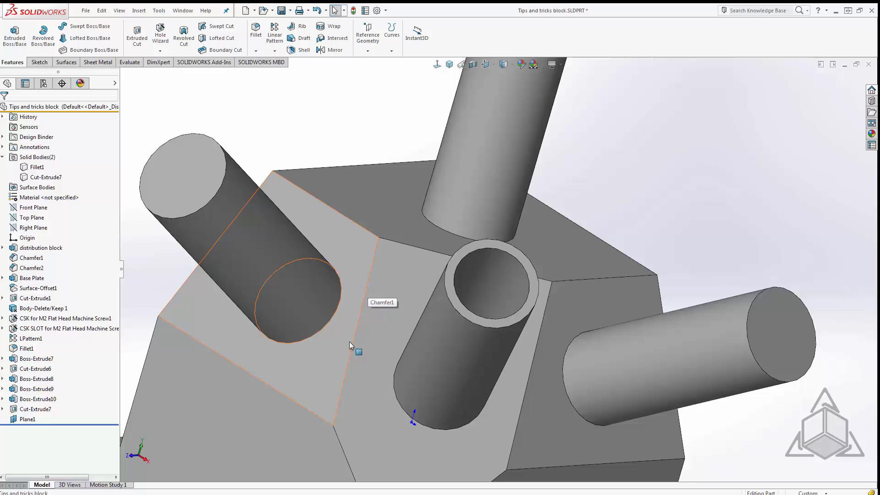
{"action": "mouse_move", "coordinate": [358, 336]}
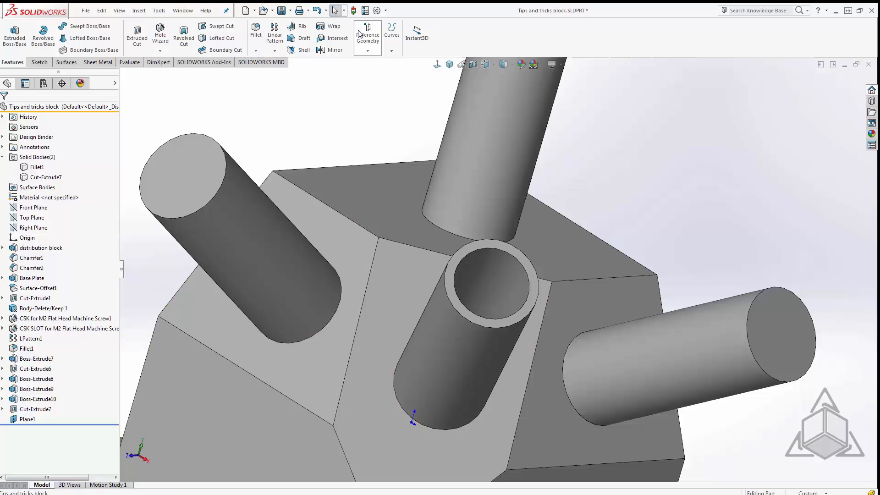
{"action": "mouse_move", "coordinate": [347, 144]}
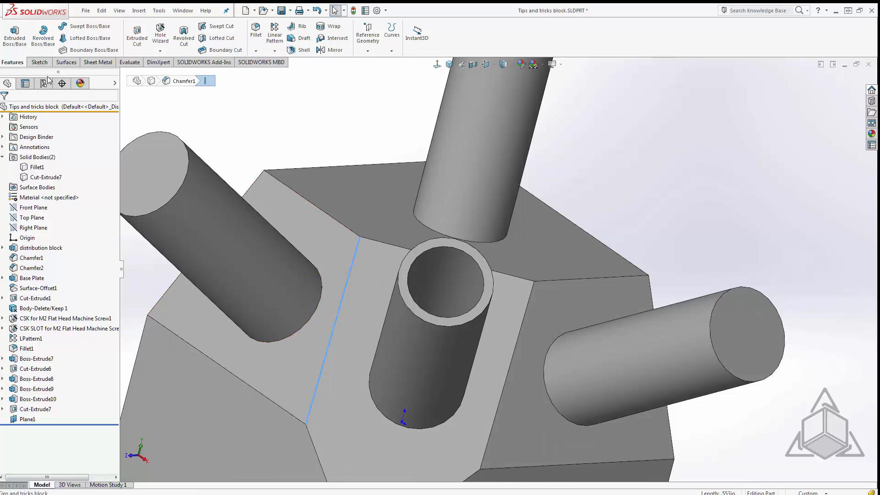
Sketch a 0.05in circle at the chamfer edge's endpoint on an auto-created normal plane, Plane2
{"action": "left_click", "coordinate": [39, 62]}
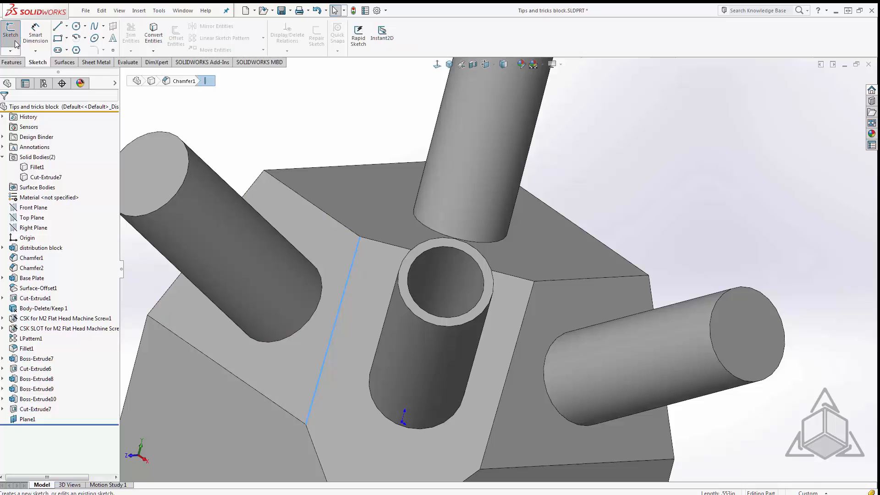
{"action": "left_click", "coordinate": [10, 34]}
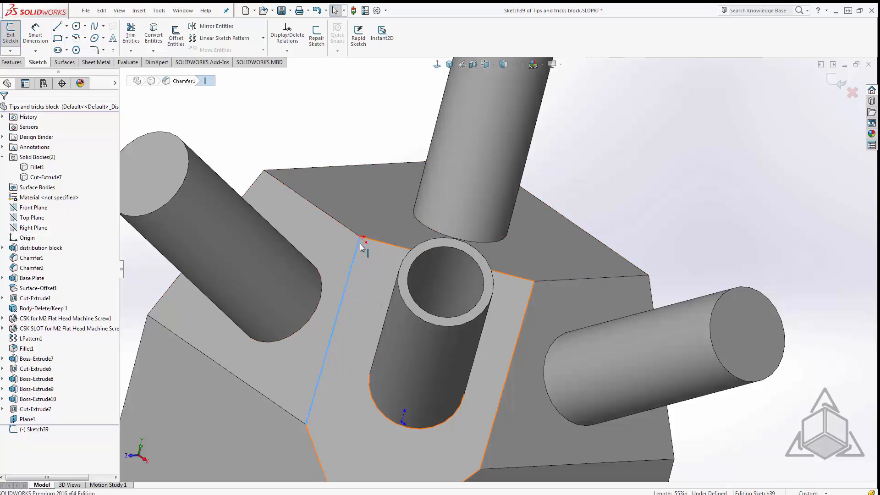
{"action": "left_click", "coordinate": [76, 25]}
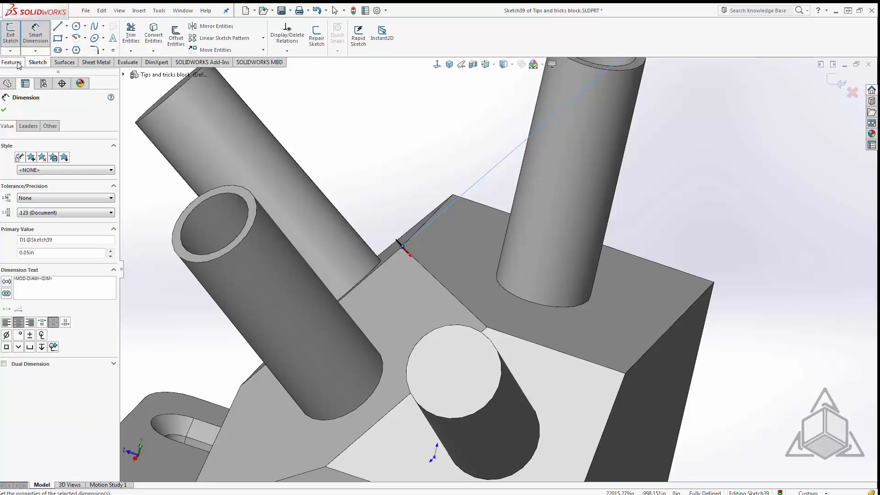
{"action": "left_click", "coordinate": [12, 62]}
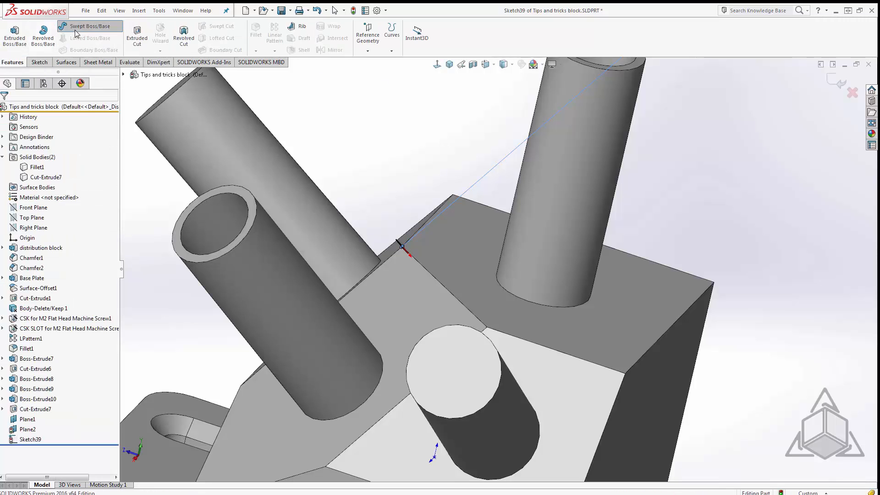
Sweep Sketch39 along the chamfer edge to create the thin rod Sweep1
{"action": "left_click", "coordinate": [88, 26]}
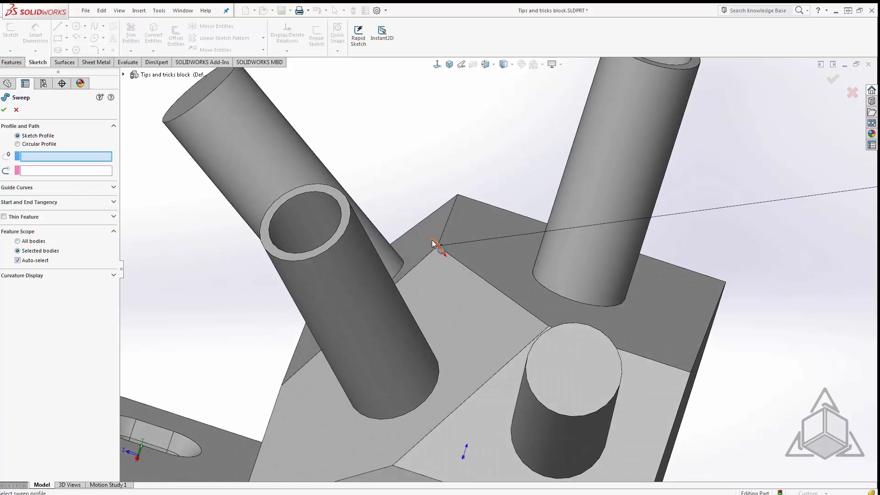
{"action": "left_click", "coordinate": [435, 247]}
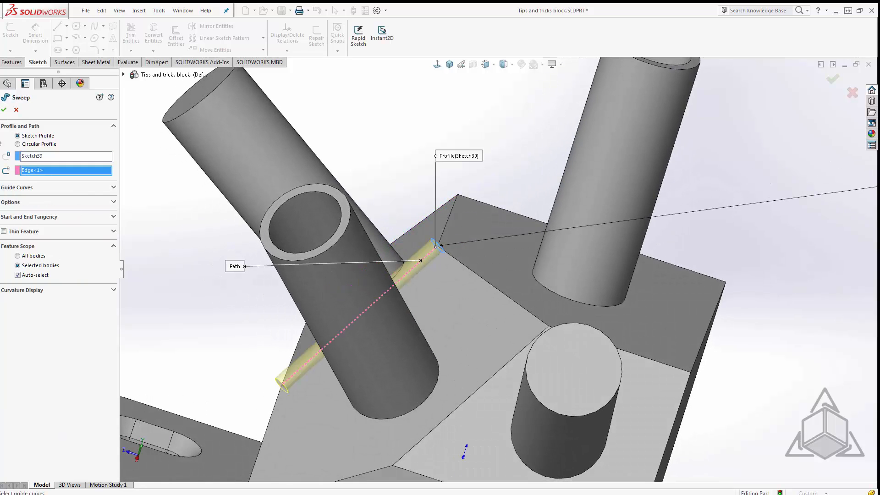
{"action": "left_click", "coordinate": [4, 110]}
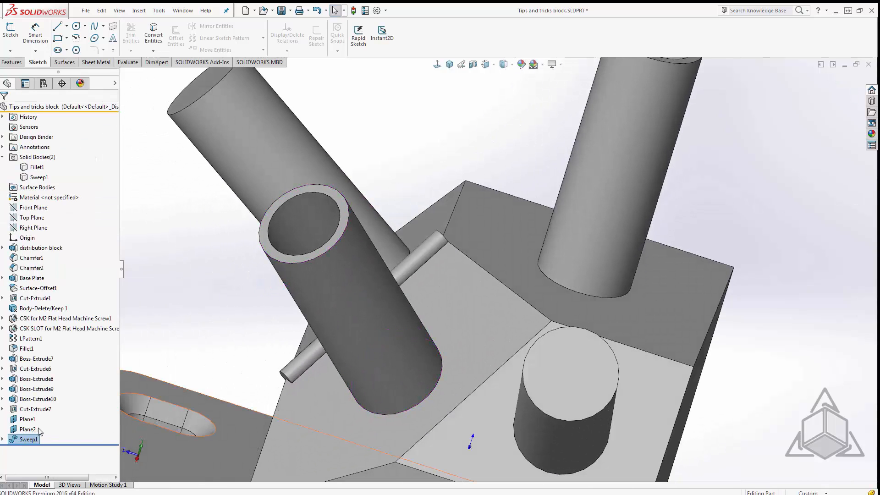
{"action": "left_click", "coordinate": [28, 429]}
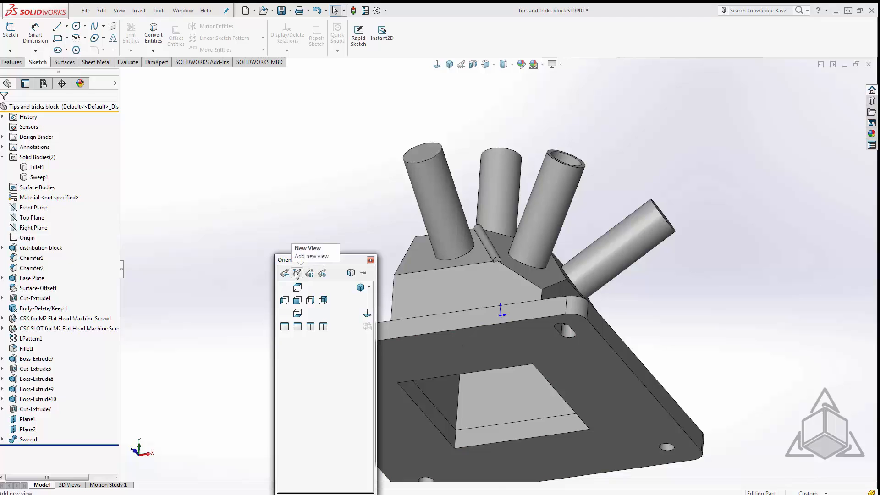
Save the current orientation as named view oblique1 and display the part from it
{"action": "left_click", "coordinate": [284, 273]}
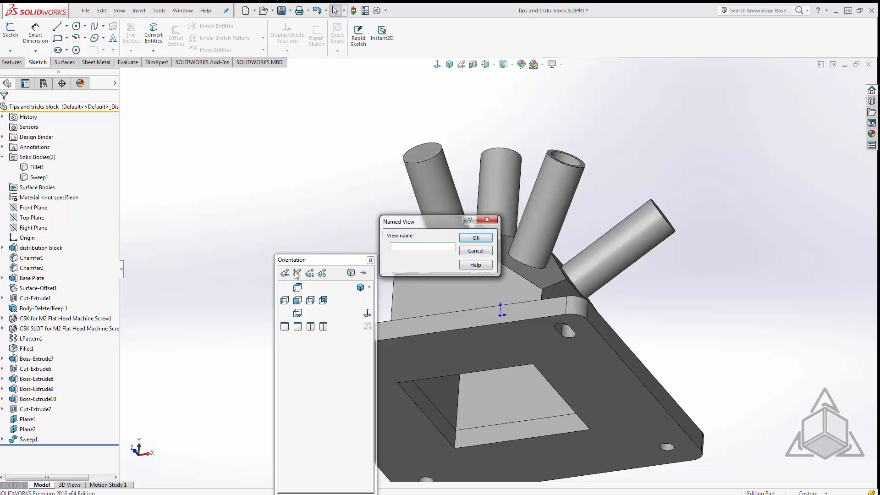
{"action": "type", "text": "oblique1"}
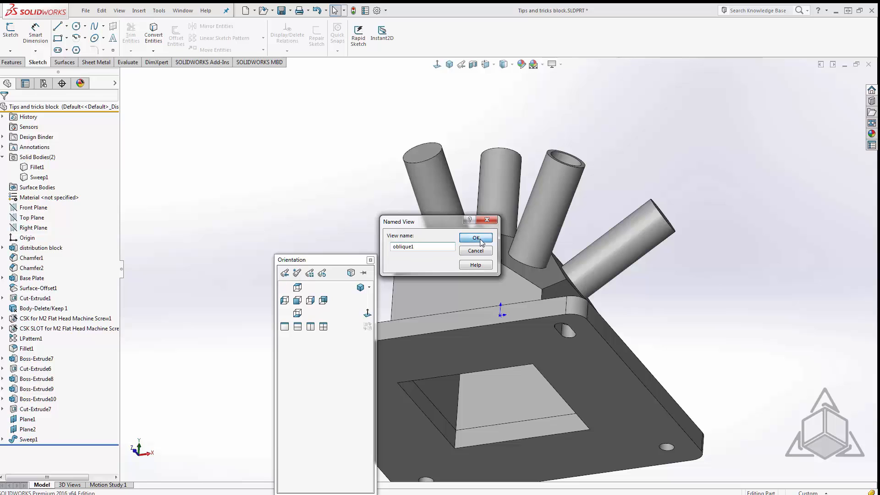
{"action": "left_click", "coordinate": [476, 238]}
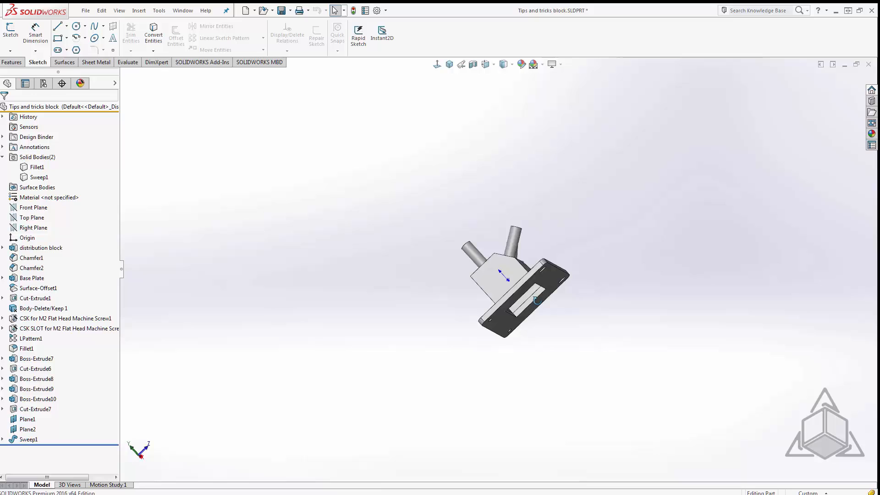
{"action": "key", "text": "space"}
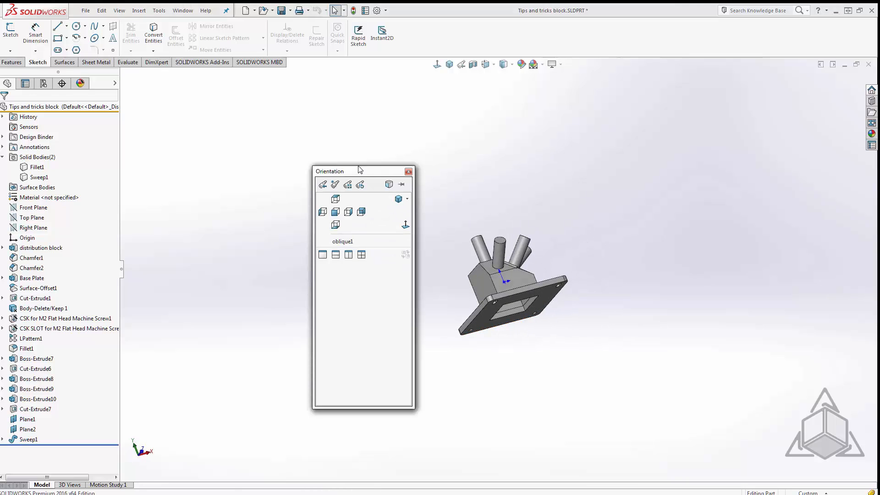
{"action": "left_click", "coordinate": [342, 241]}
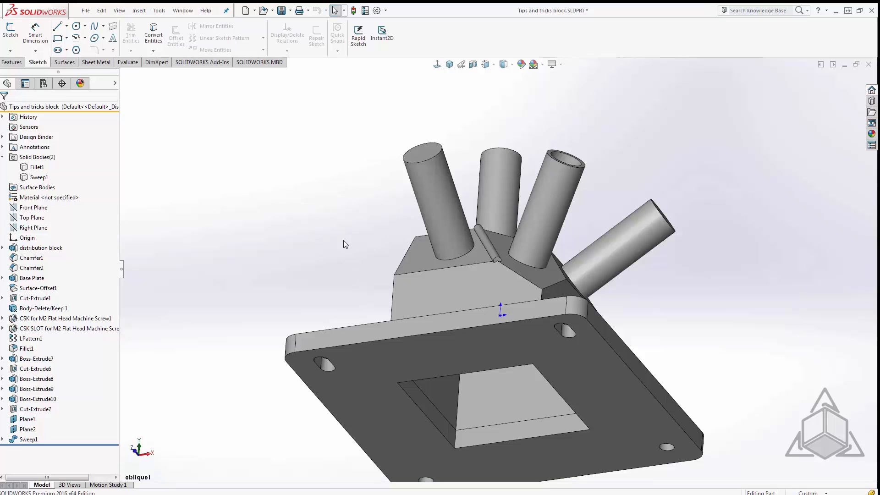
Switch to the block's drawing sheet and refresh the View Palette so oblique1 is listed
{"action": "left_click", "coordinate": [183, 11]}
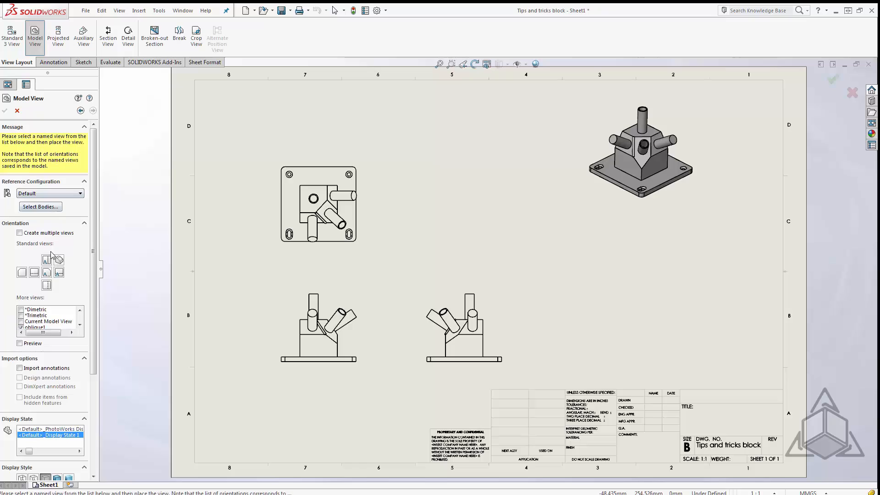
{"action": "mouse_move", "coordinate": [36, 328]}
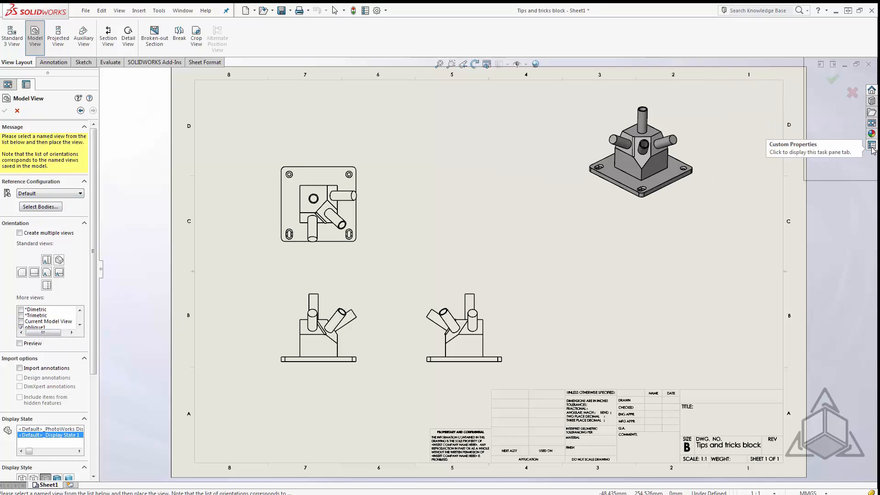
{"action": "mouse_move", "coordinate": [872, 122]}
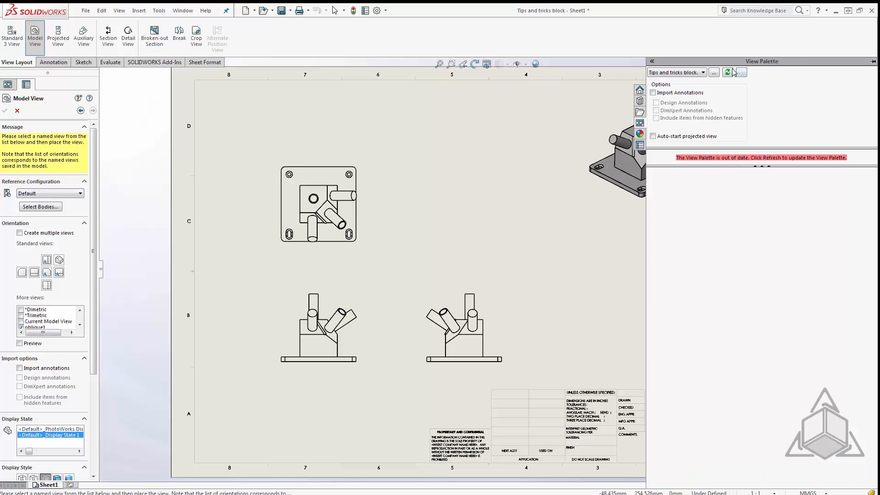
{"action": "left_click", "coordinate": [727, 72]}
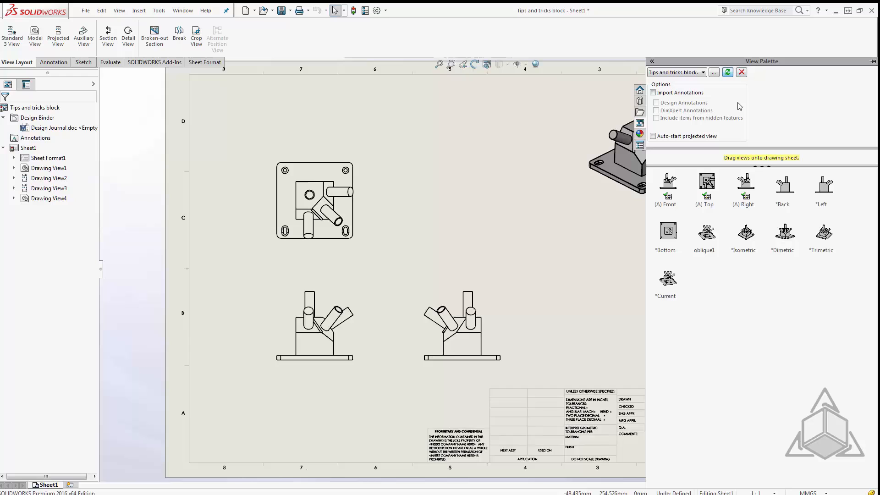
{"action": "mouse_move", "coordinate": [707, 235]}
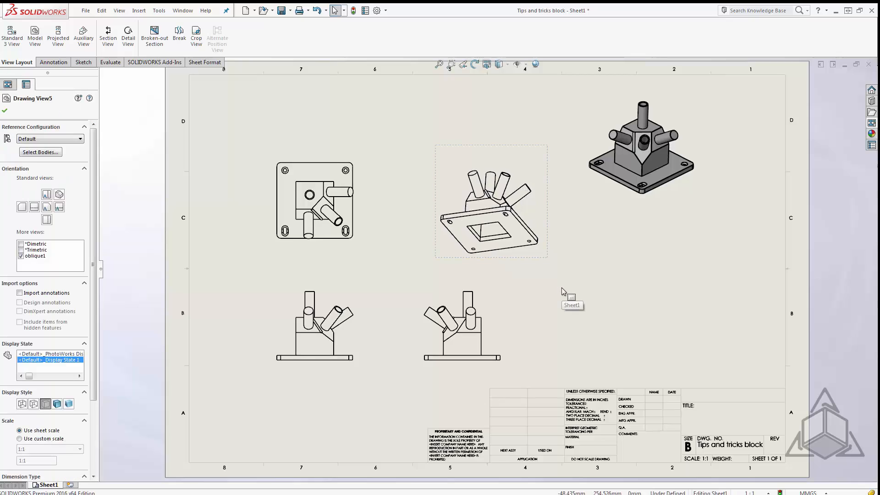
{"action": "mouse_move", "coordinate": [561, 286]}
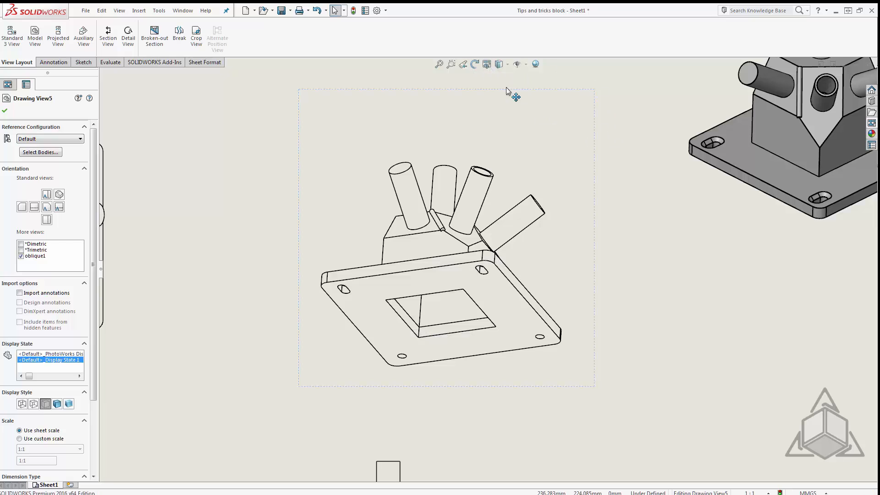
{"action": "mouse_move", "coordinate": [485, 64]}
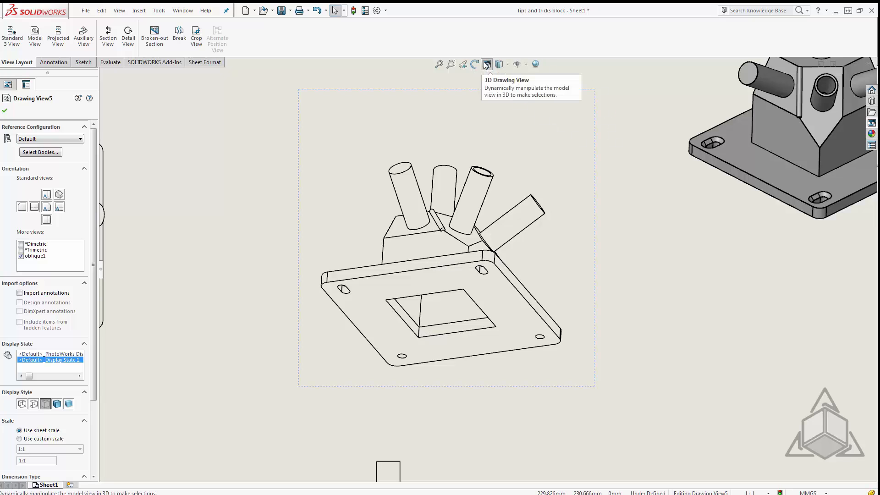
Rotate the drawing view in 3D and save the new angle as named view oblique2
{"action": "left_click", "coordinate": [485, 64]}
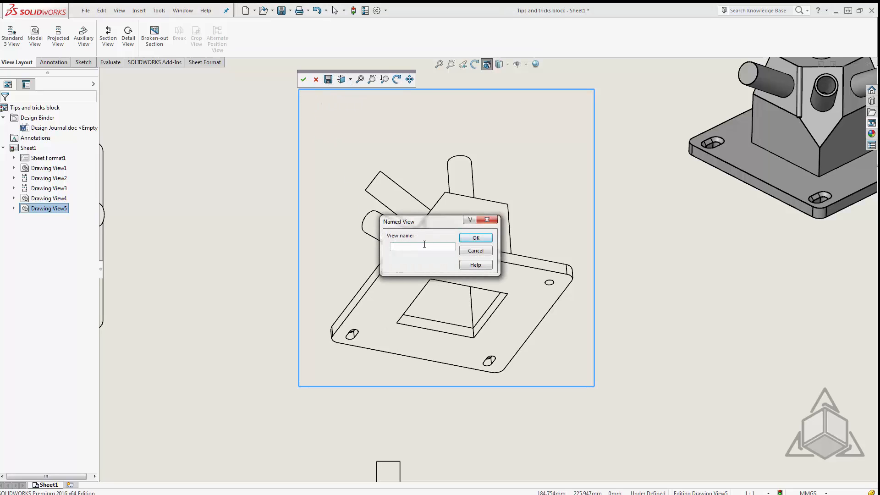
{"action": "type", "text": "oblique2"}
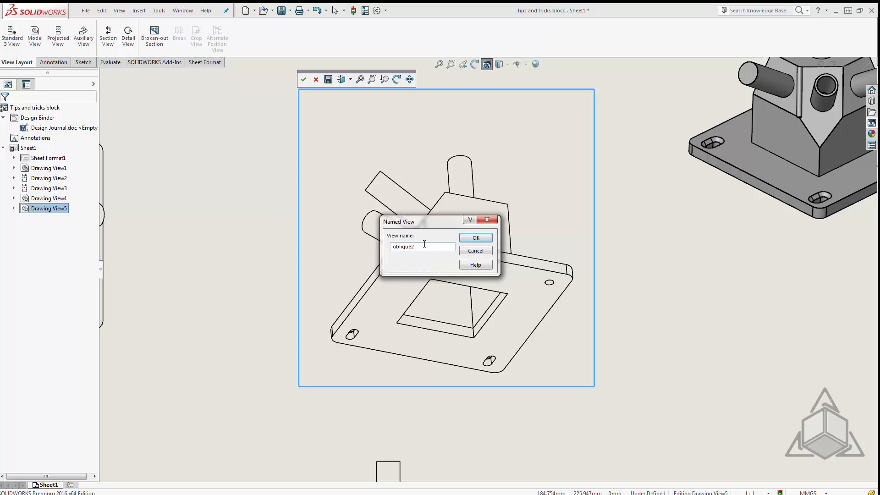
{"action": "left_click", "coordinate": [474, 237]}
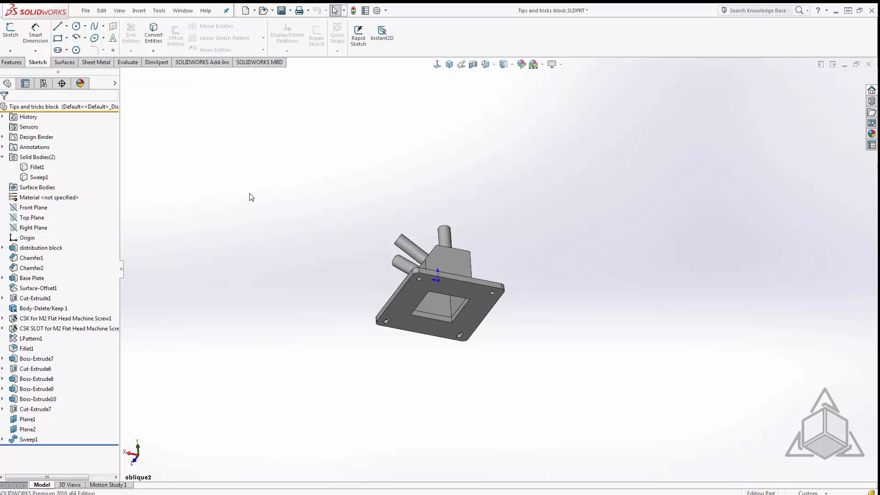
{"action": "mouse_move", "coordinate": [299, 192]}
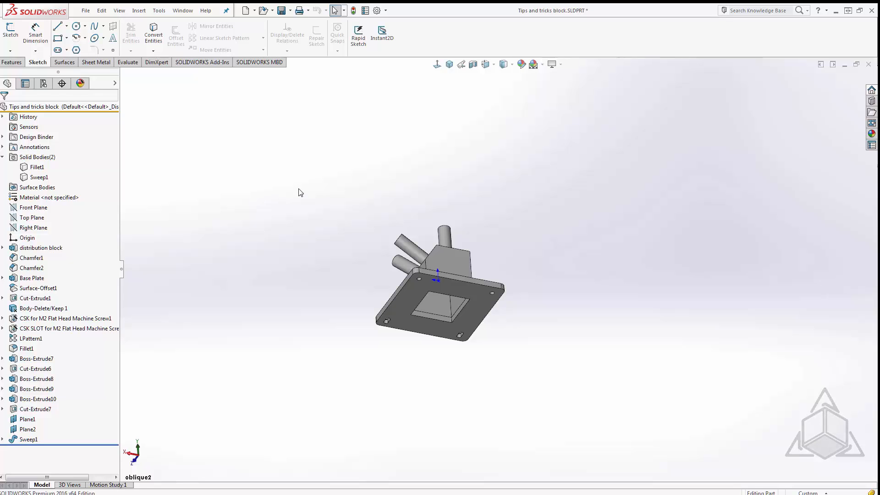